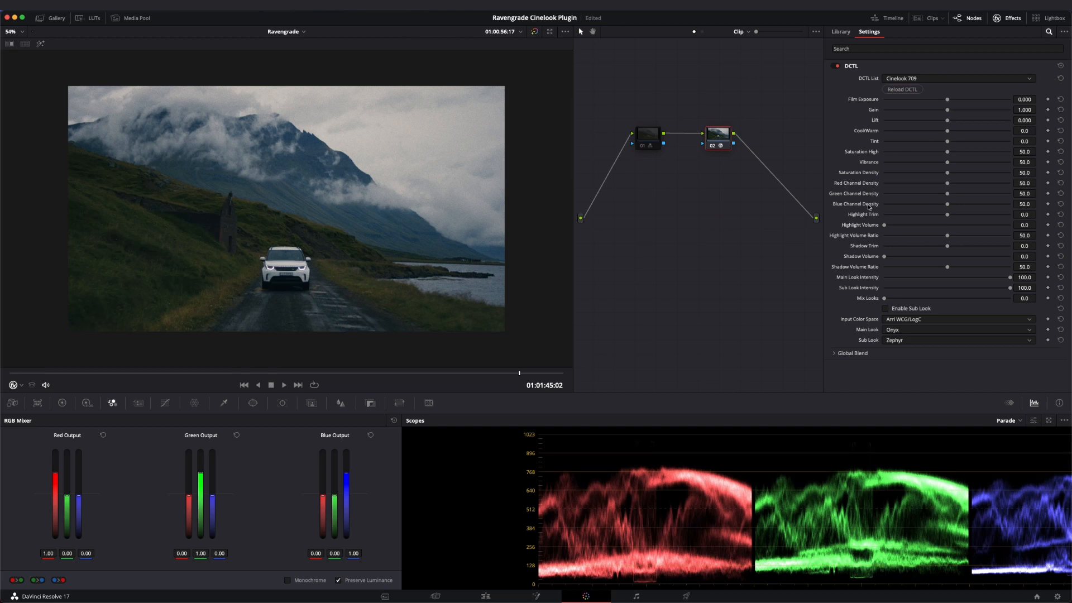
Step: On node 01, enable Monochrome with RGB Mixer outputs red 2.00, green -1.13, blue 0.14
click(839, 32)
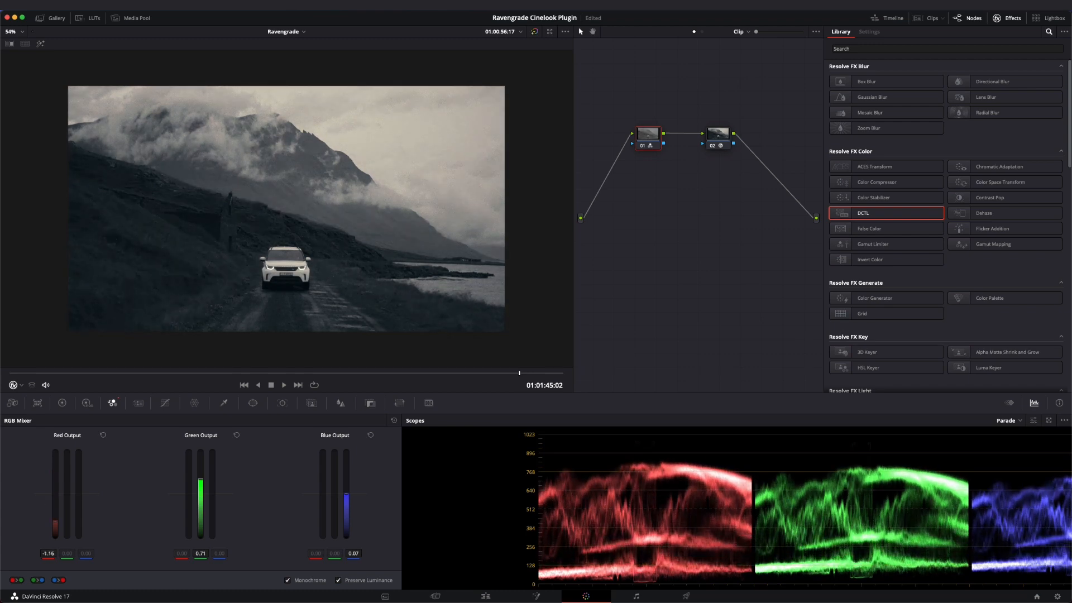
drag(56, 525, 55, 453)
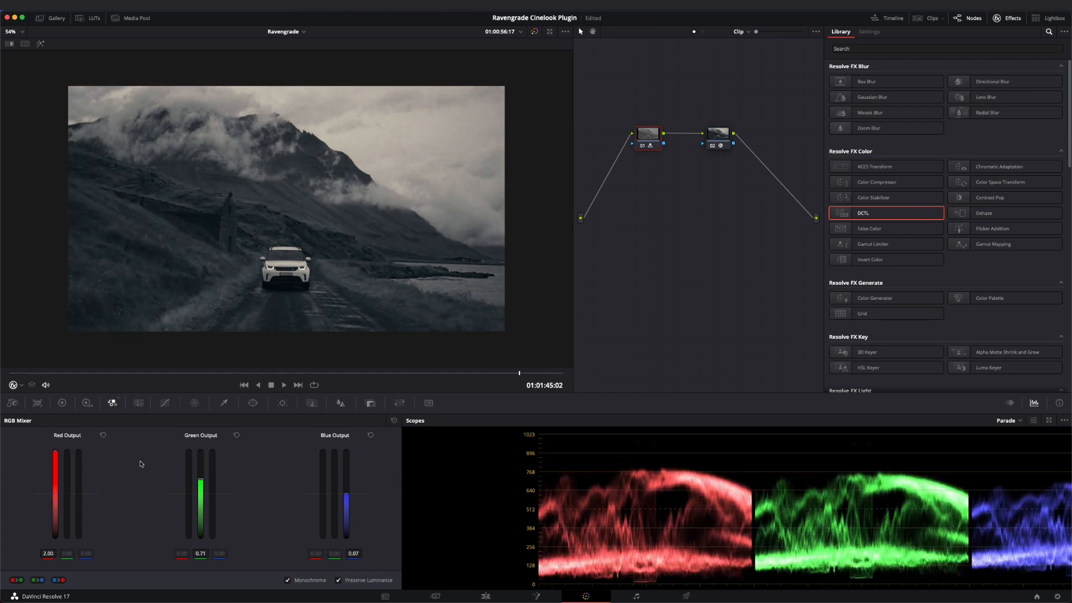
drag(200, 492, 200, 540)
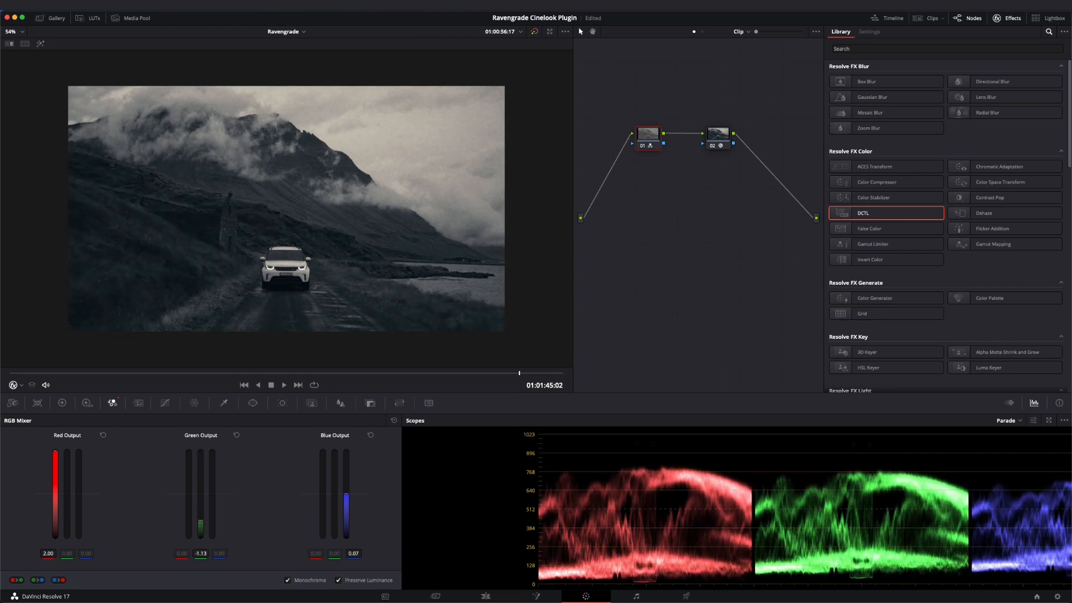
drag(346, 509, 346, 451)
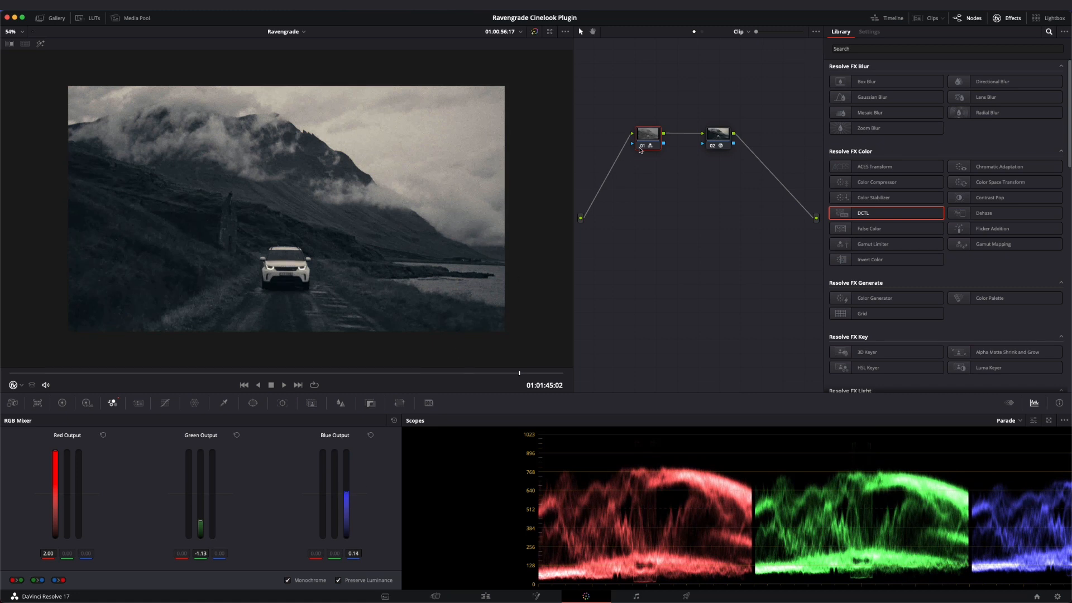
Step: On node 02's DCTL settings, drop Green Channel Density from 50 to 6.7
click(646, 133)
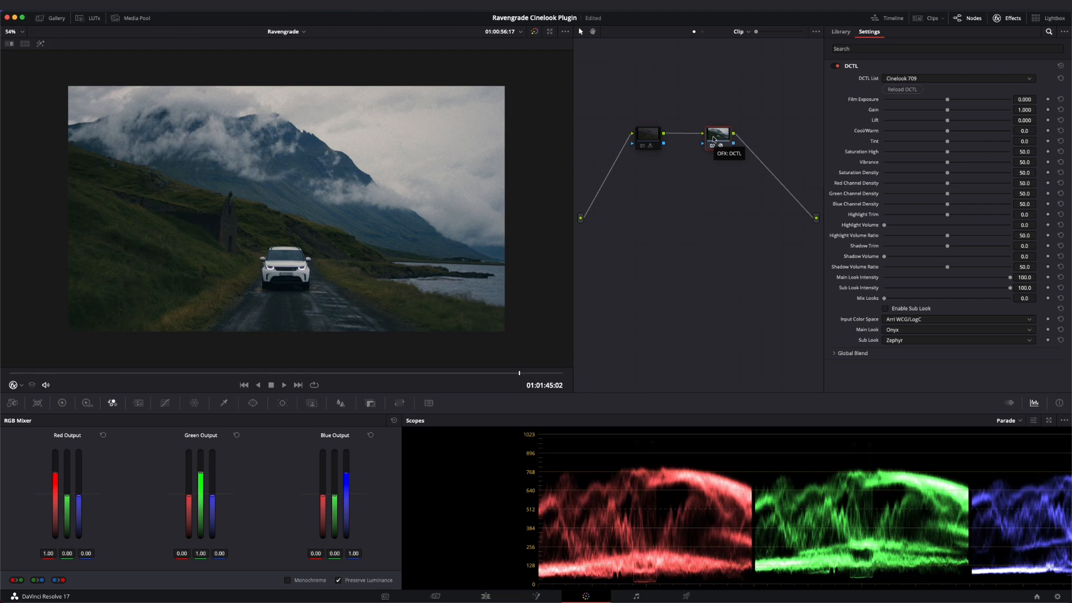
drag(945, 193, 893, 193)
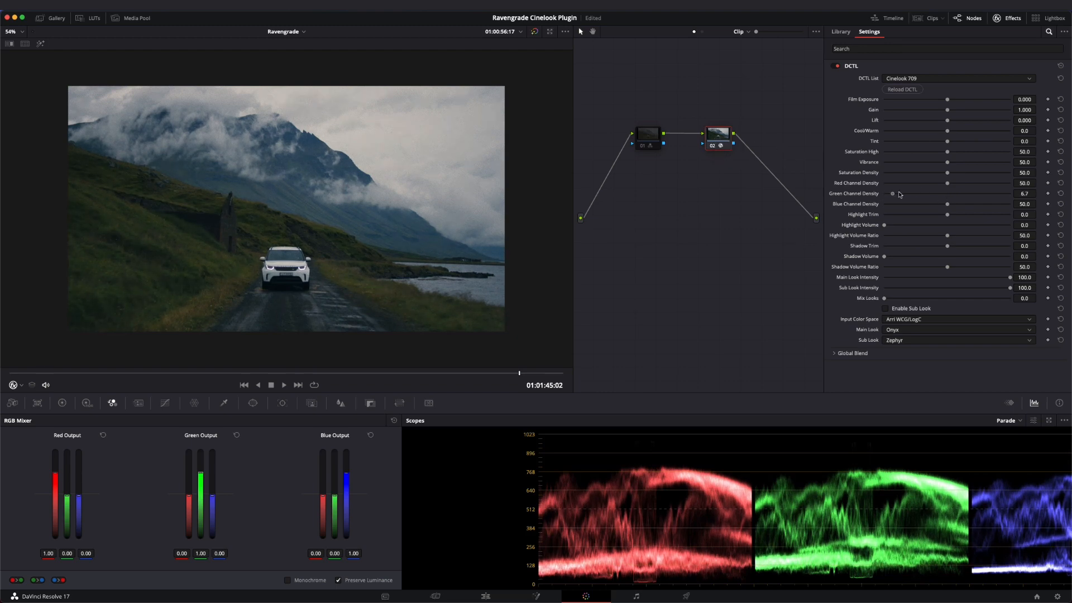